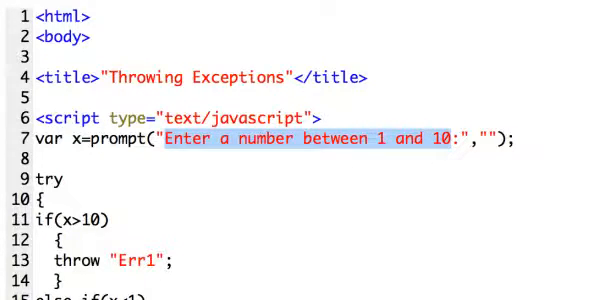
scroll(down, 3)
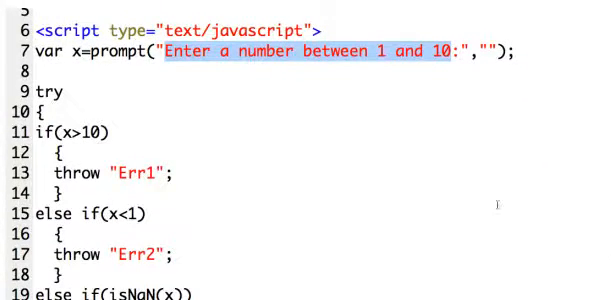